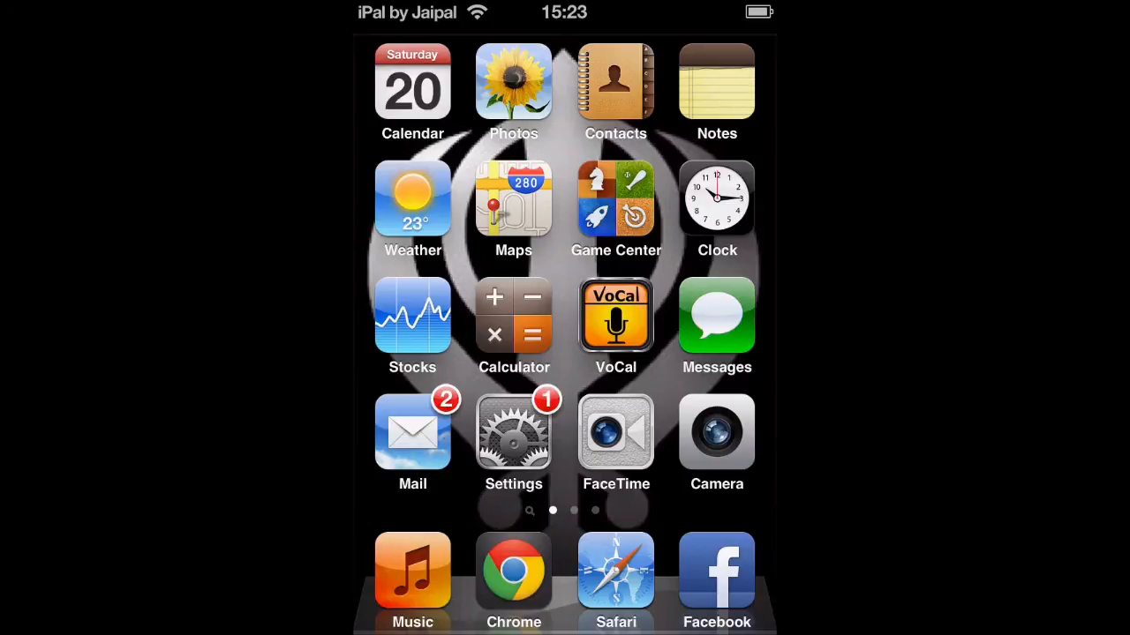
Go to Settings > General > Restrictions, where restrictions are still off
left_click(514, 432)
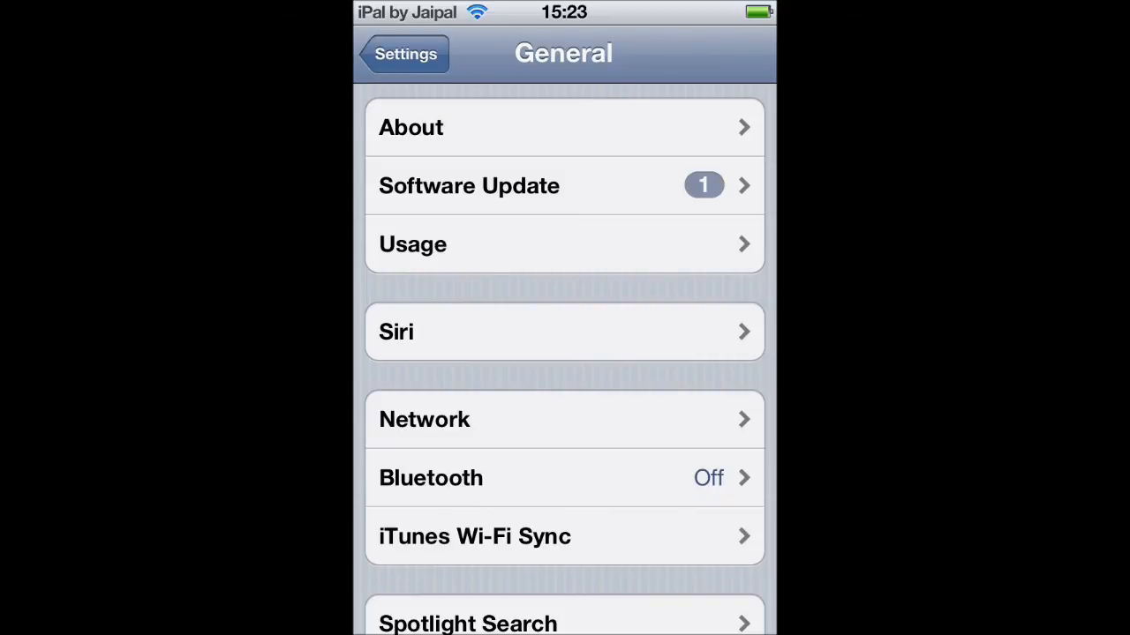
scroll("down", 3)
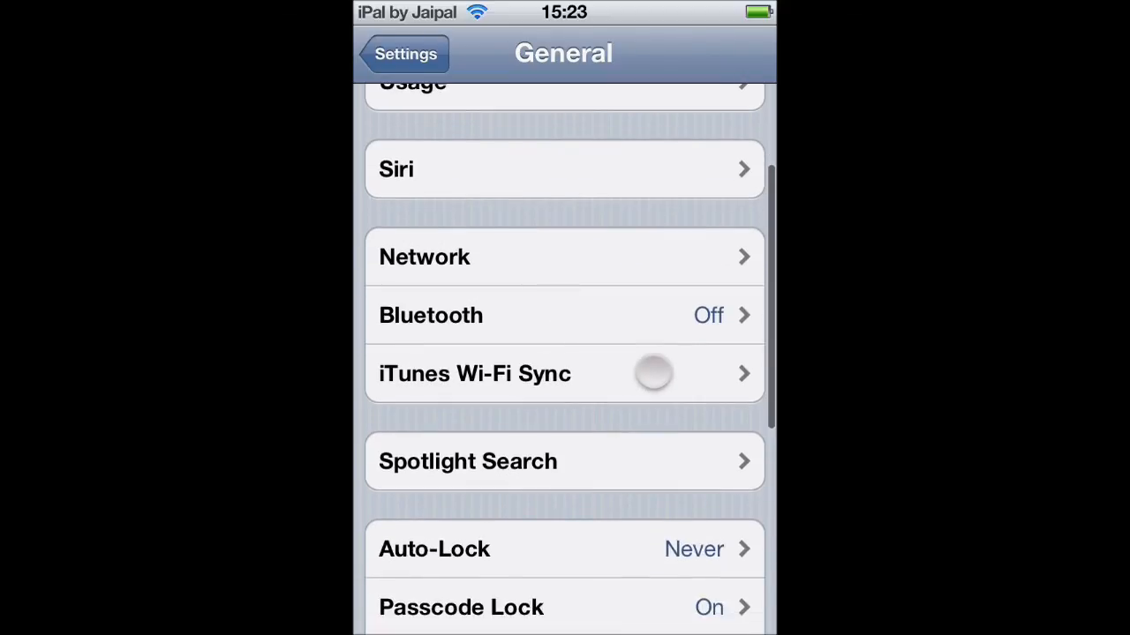
scroll("down", 3)
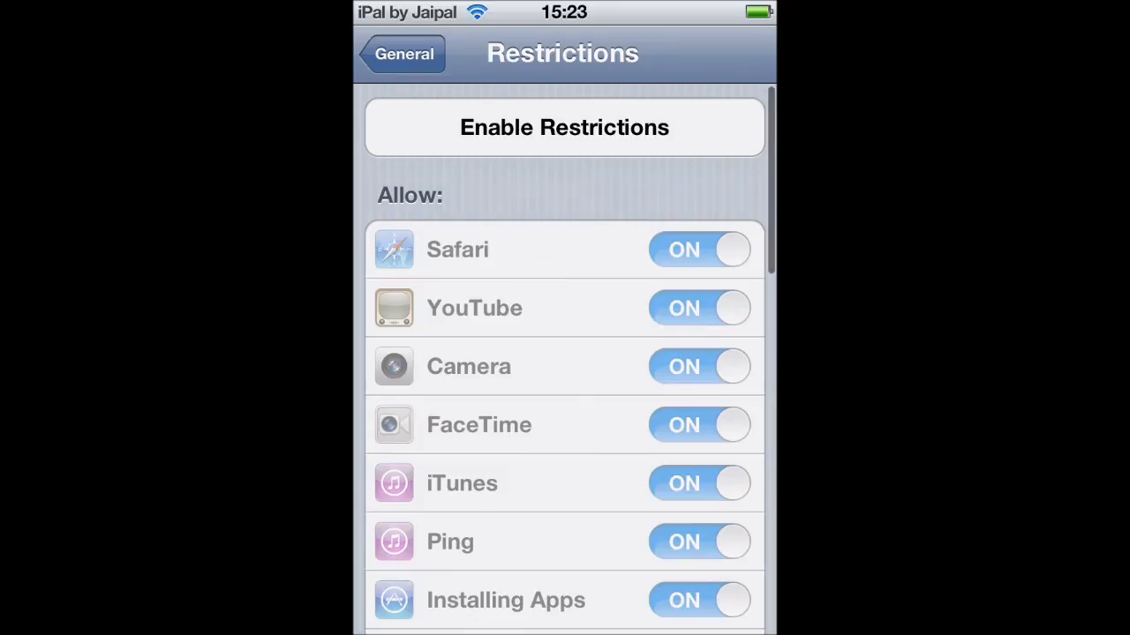
Enable Restrictions by entering a four-digit passcode and re-entering it to confirm
left_click(564, 127)
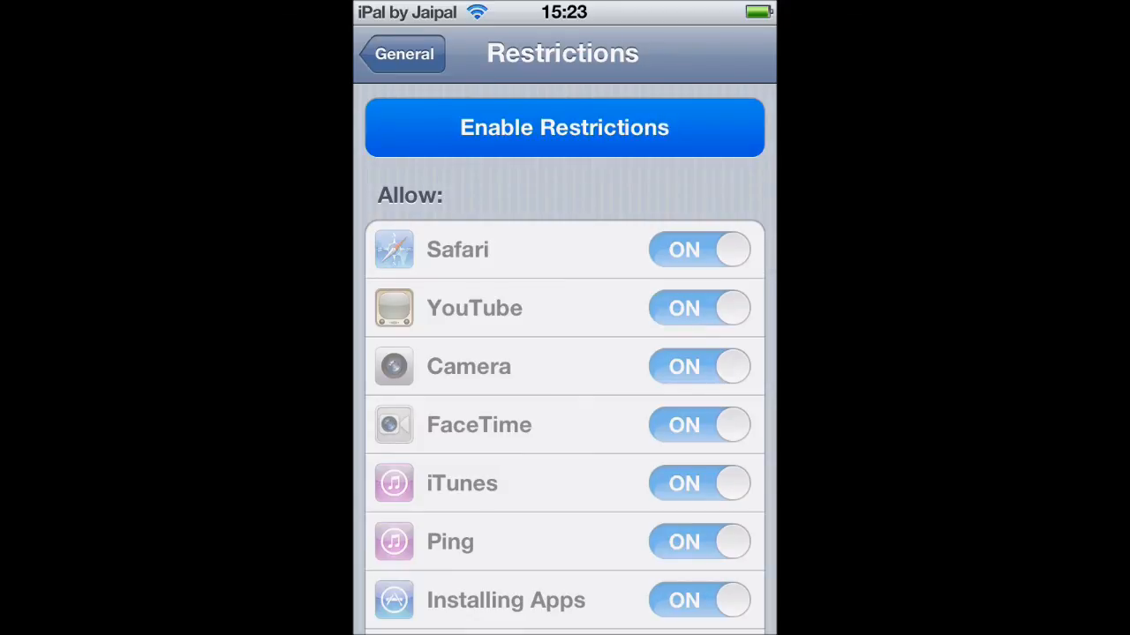
left_click(563, 127)
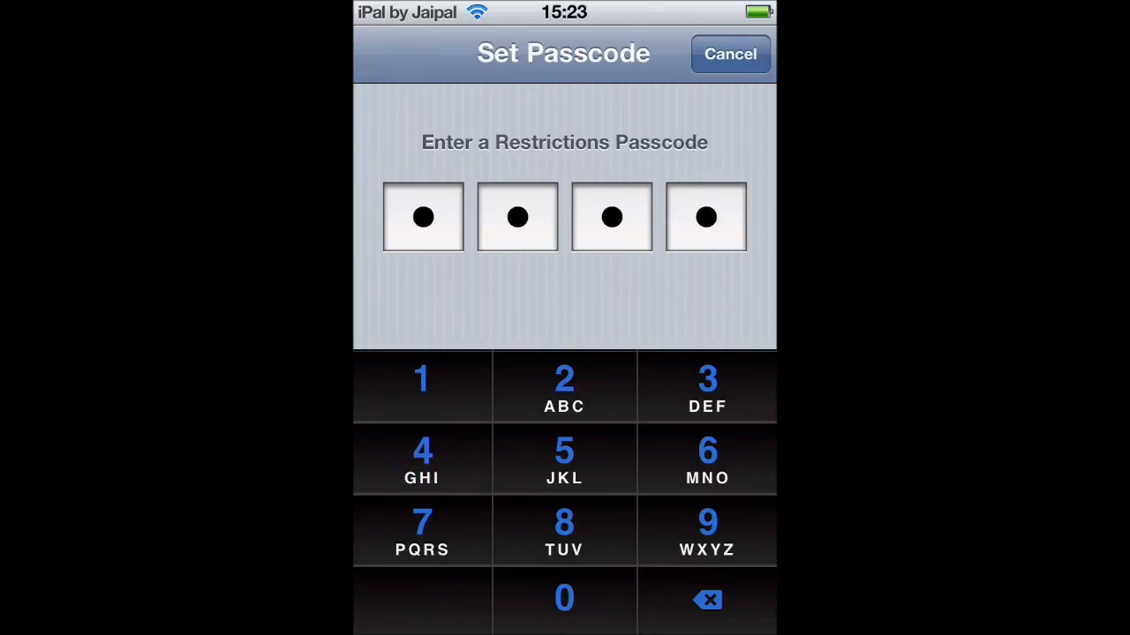
left_click(564, 385)
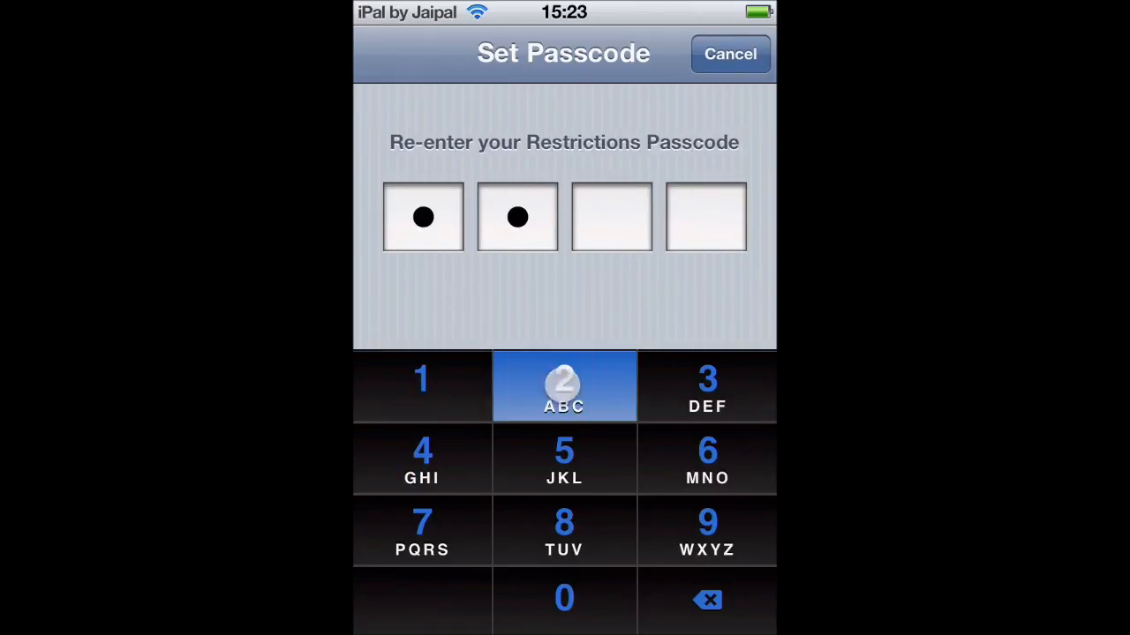
left_click(564, 386)
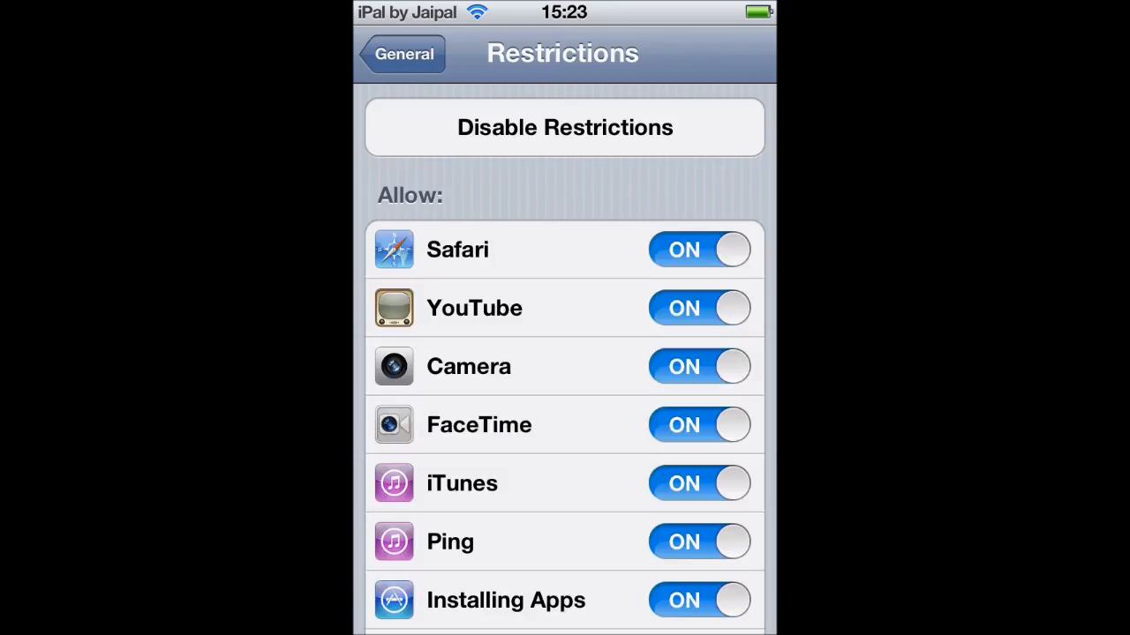
scroll("down", 3)
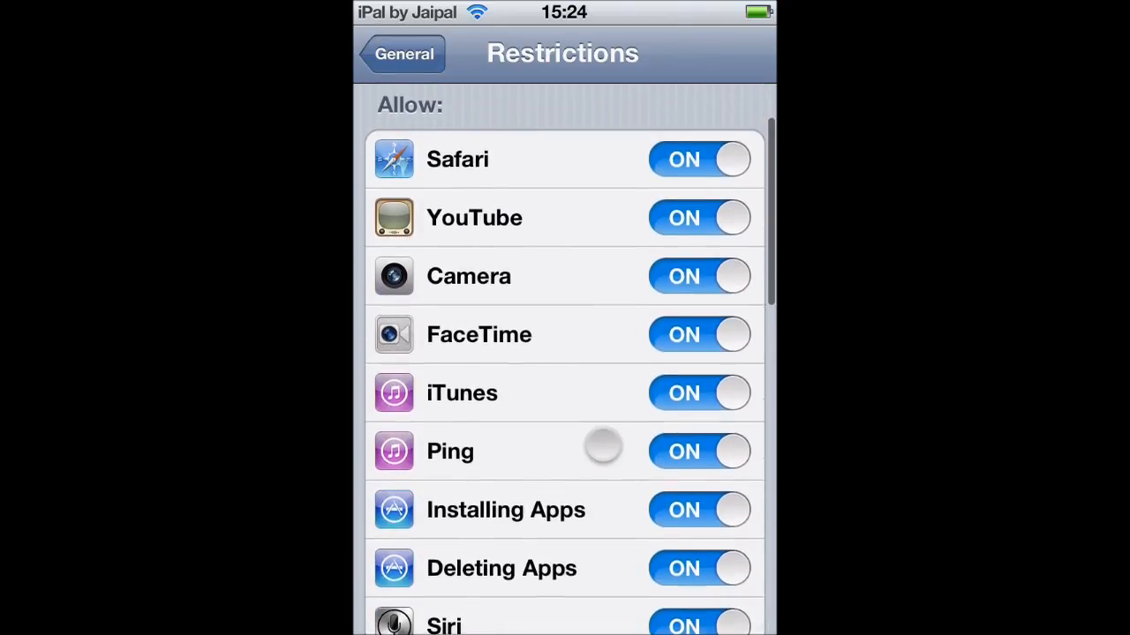
scroll("down", 3)
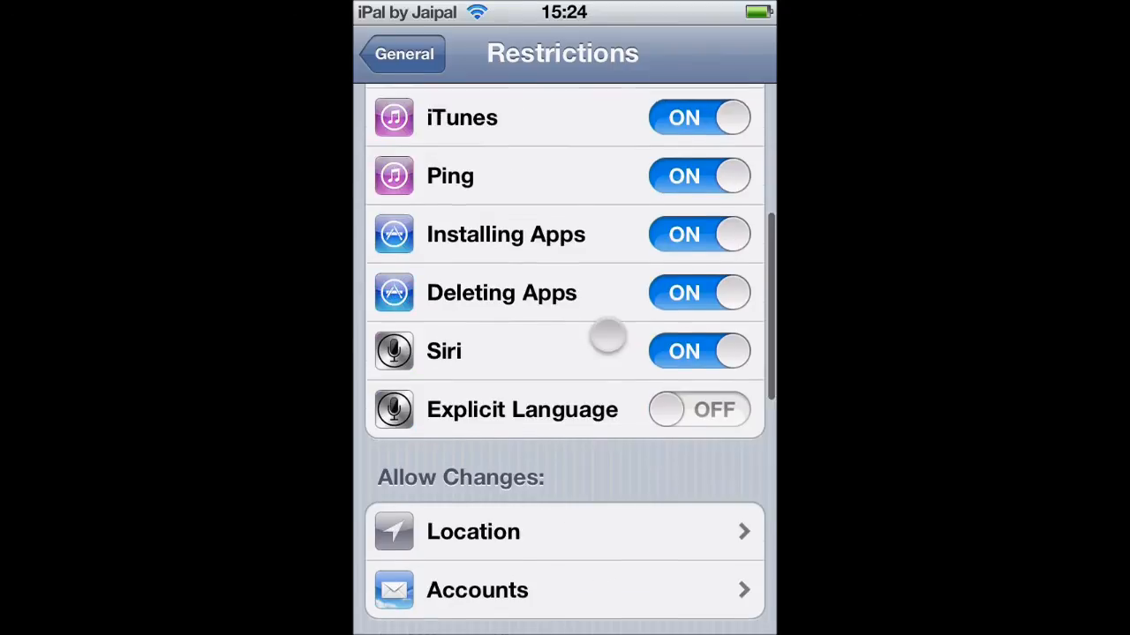
scroll("down", 3)
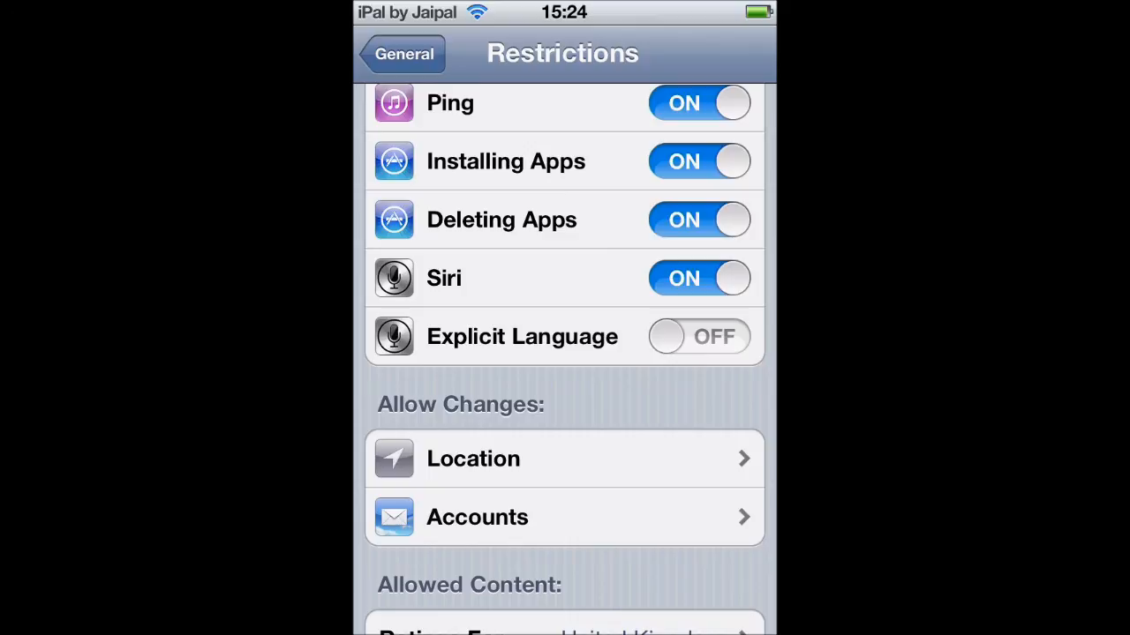
scroll("down", 3)
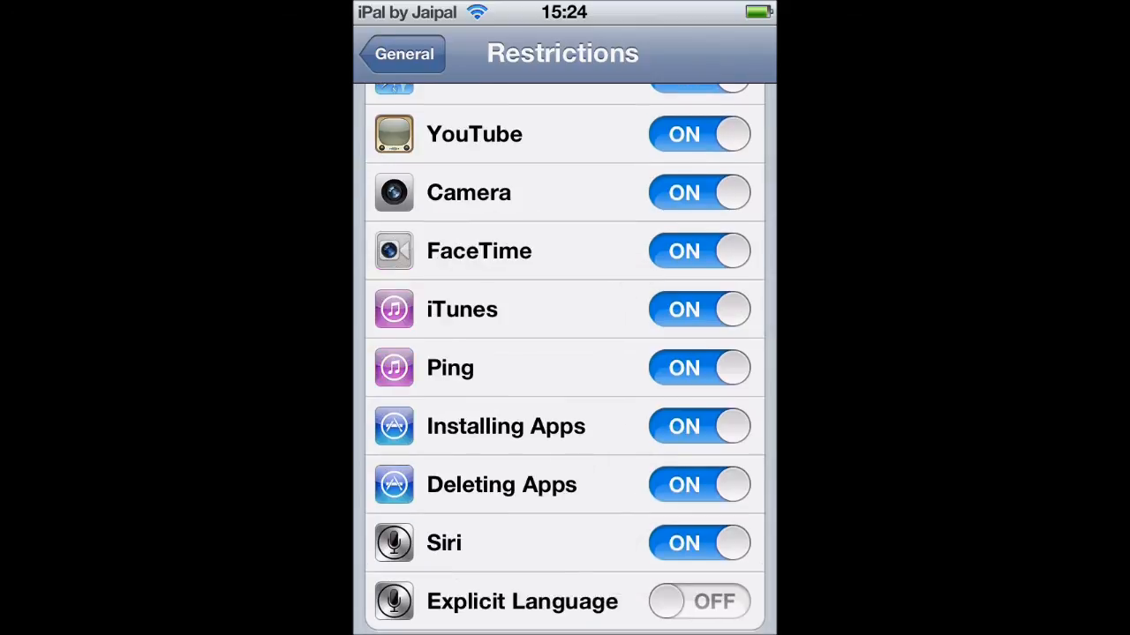
scroll("down", 3)
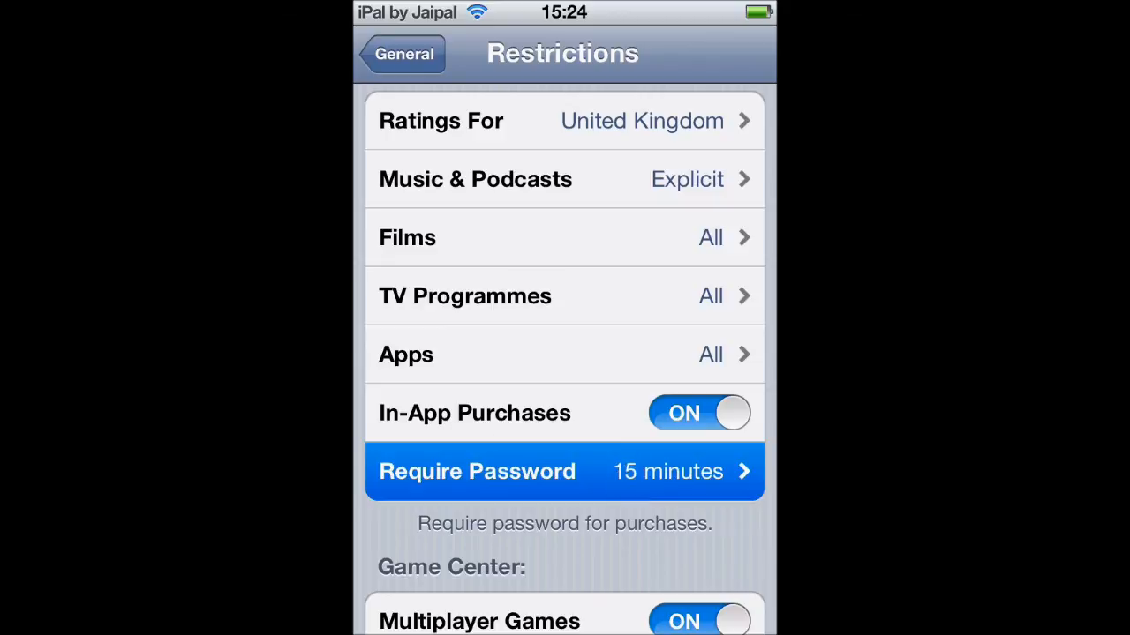
left_click(564, 471)
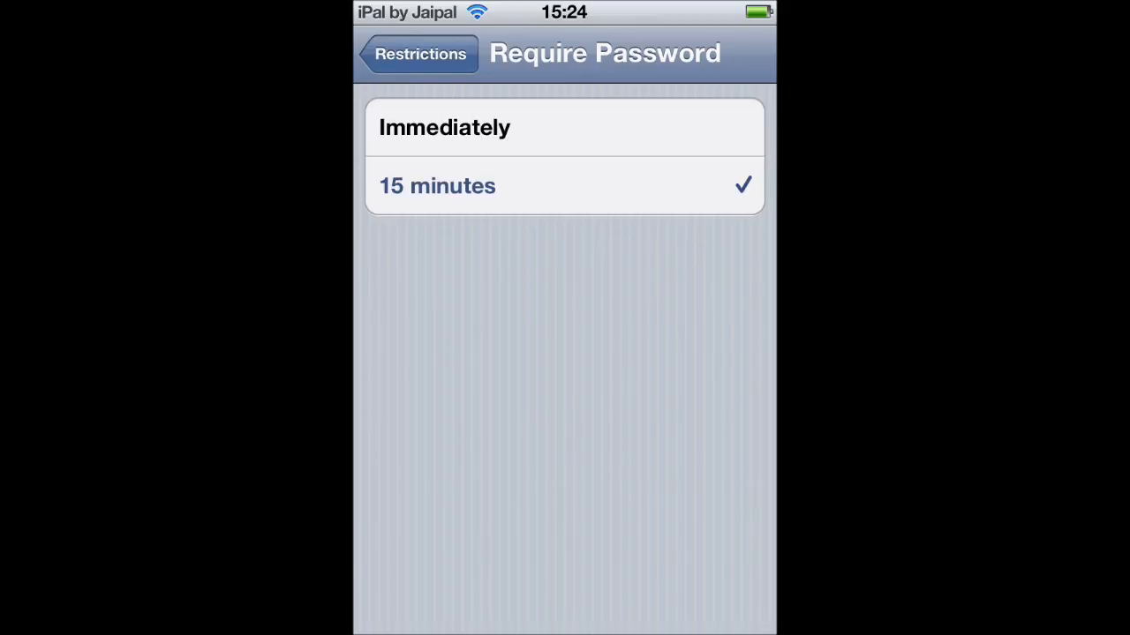
left_click(420, 53)
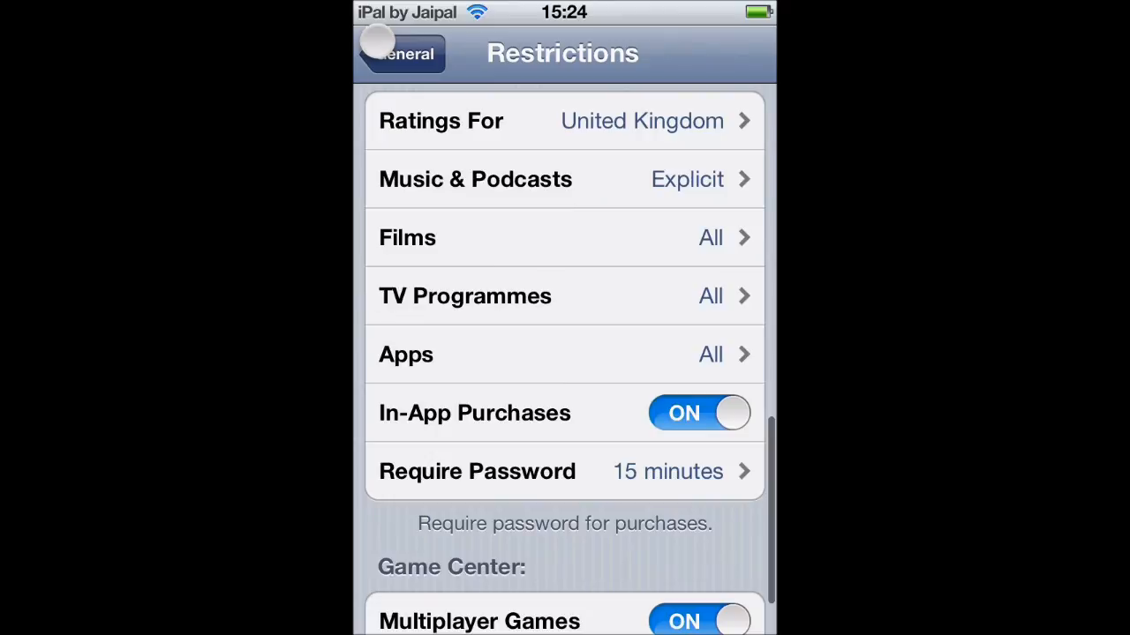